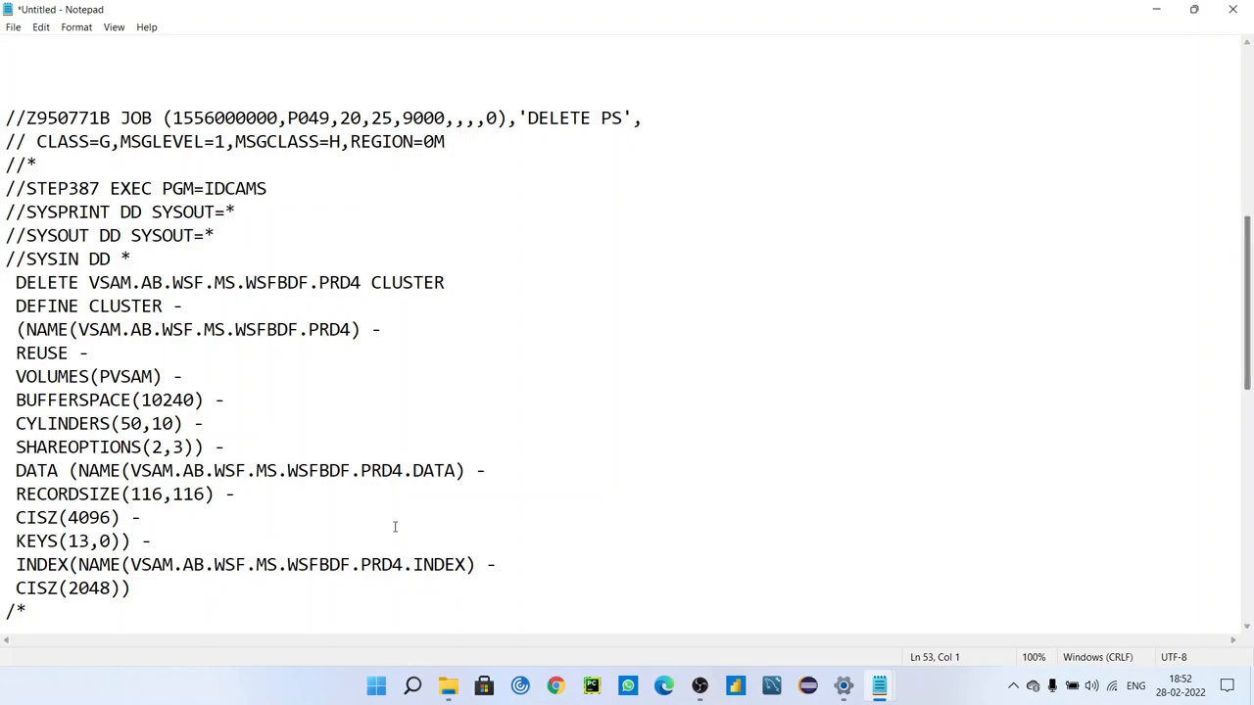
{"action": "mouse_move", "coordinate": [520, 471]}
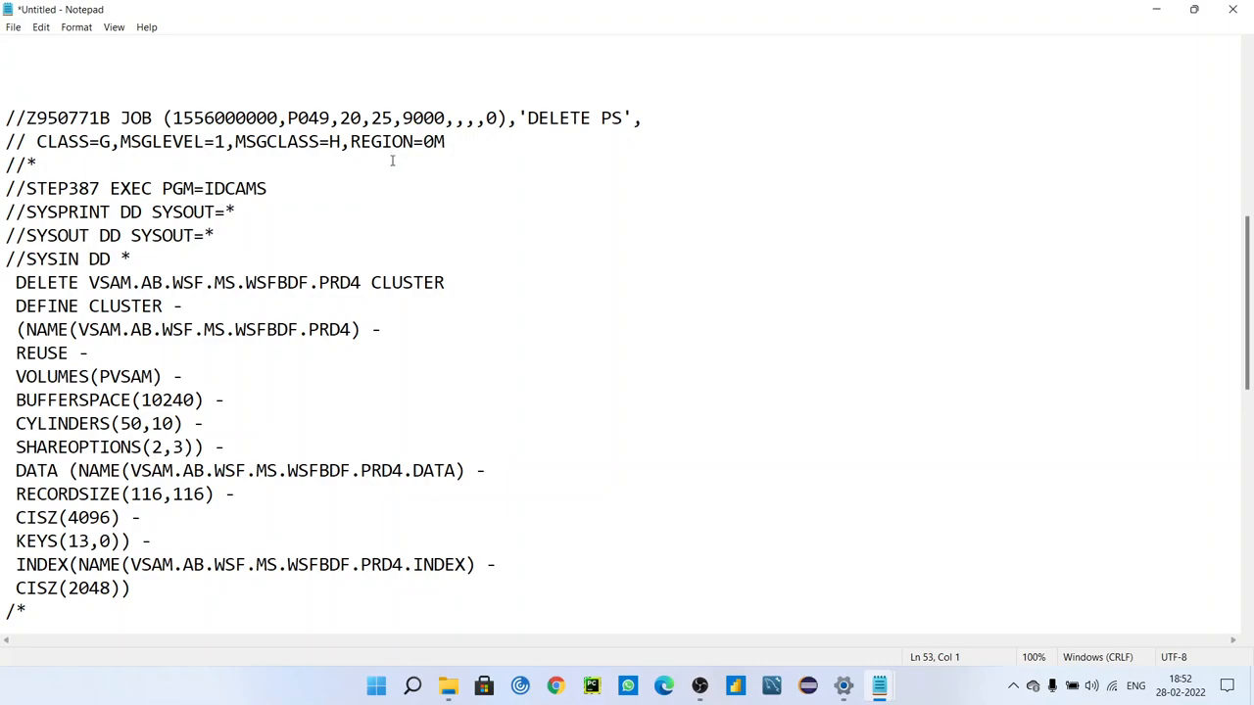
Highlight the two job card lines and move to the empty //* comment line
{"action": "left_click_drag", "start_coordinate": [5, 118], "coordinate": [446, 141]}
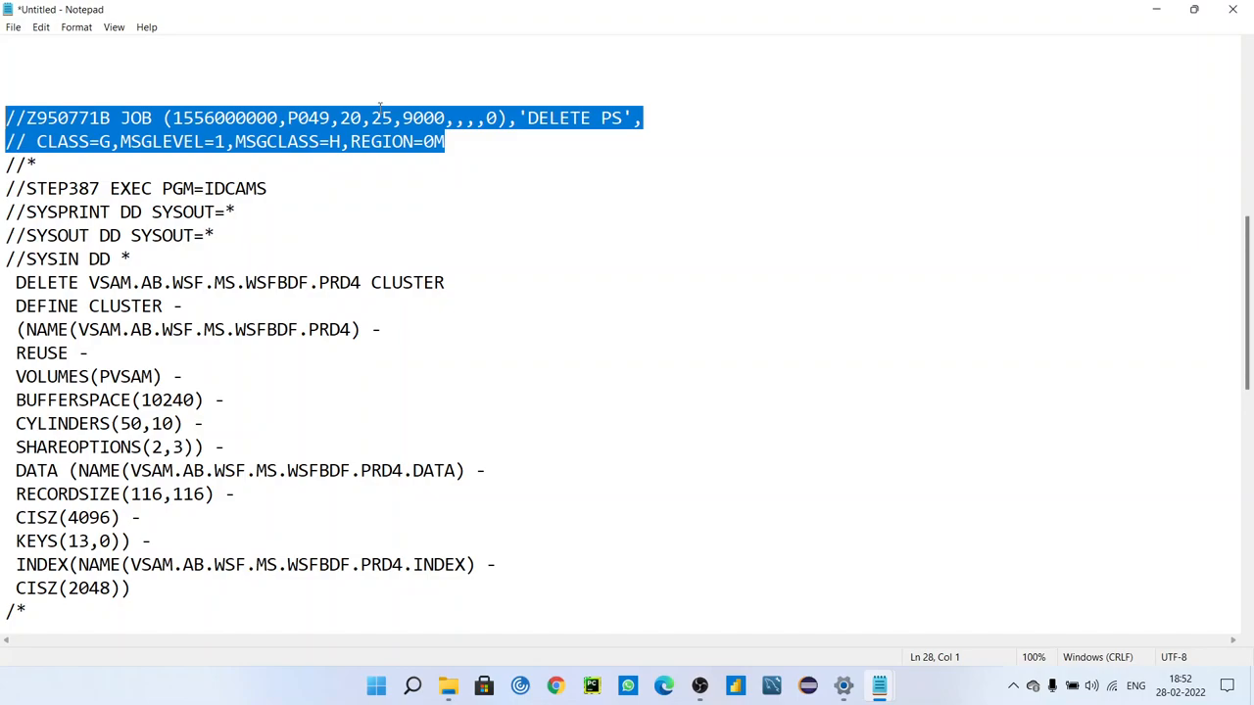
{"action": "left_click", "coordinate": [38, 165]}
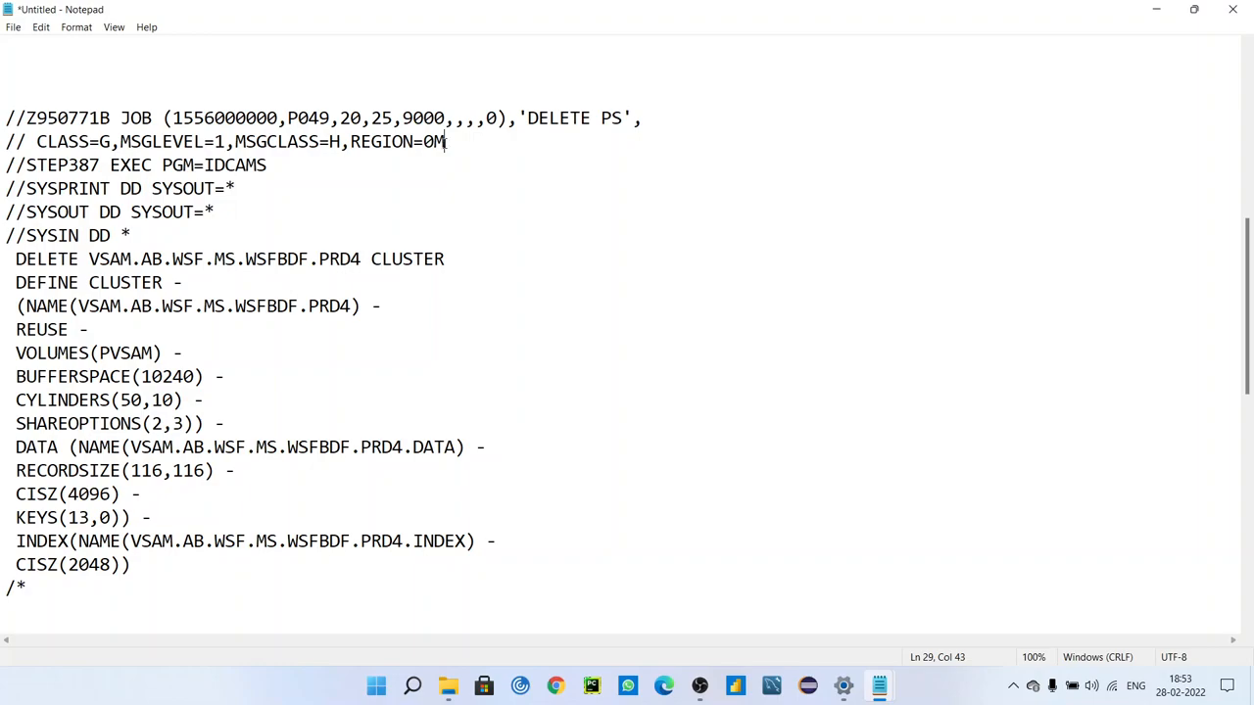
Change //STEP387 to //STEP#01 and highlight the IDCAMS program name
{"action": "left_click_drag", "start_coordinate": [446, 141], "coordinate": [5, 117]}
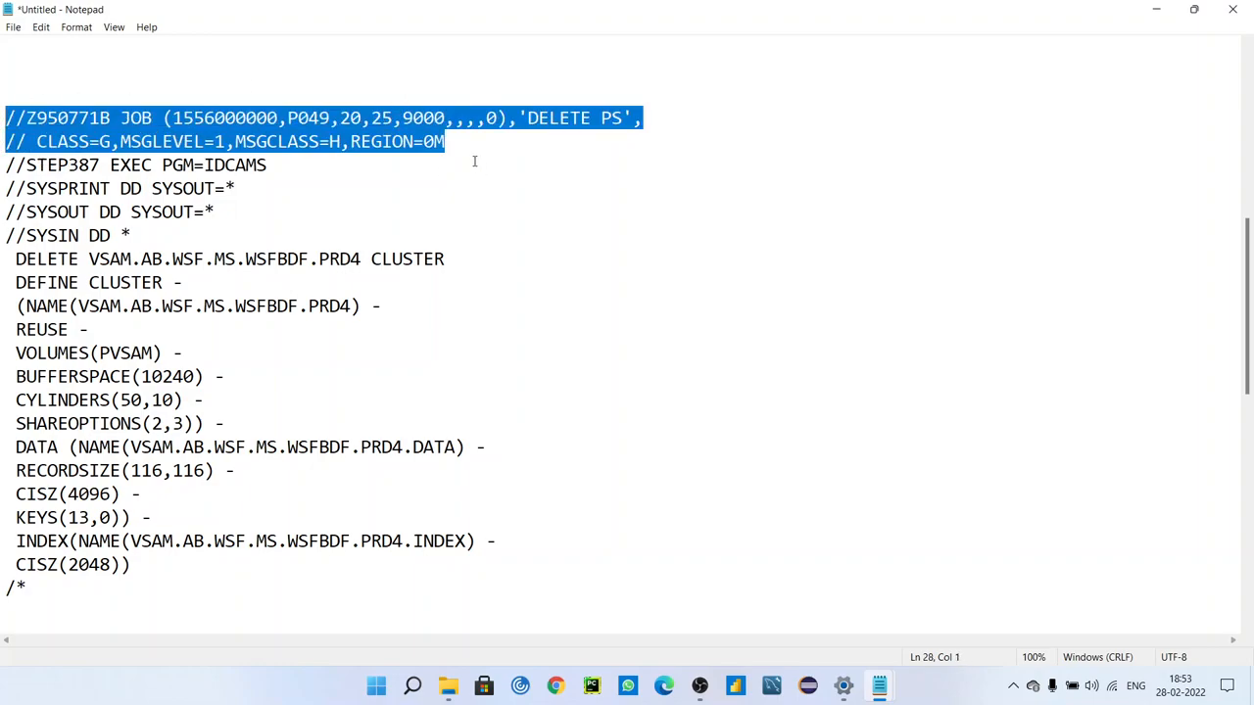
{"action": "mouse_move", "coordinate": [460, 153]}
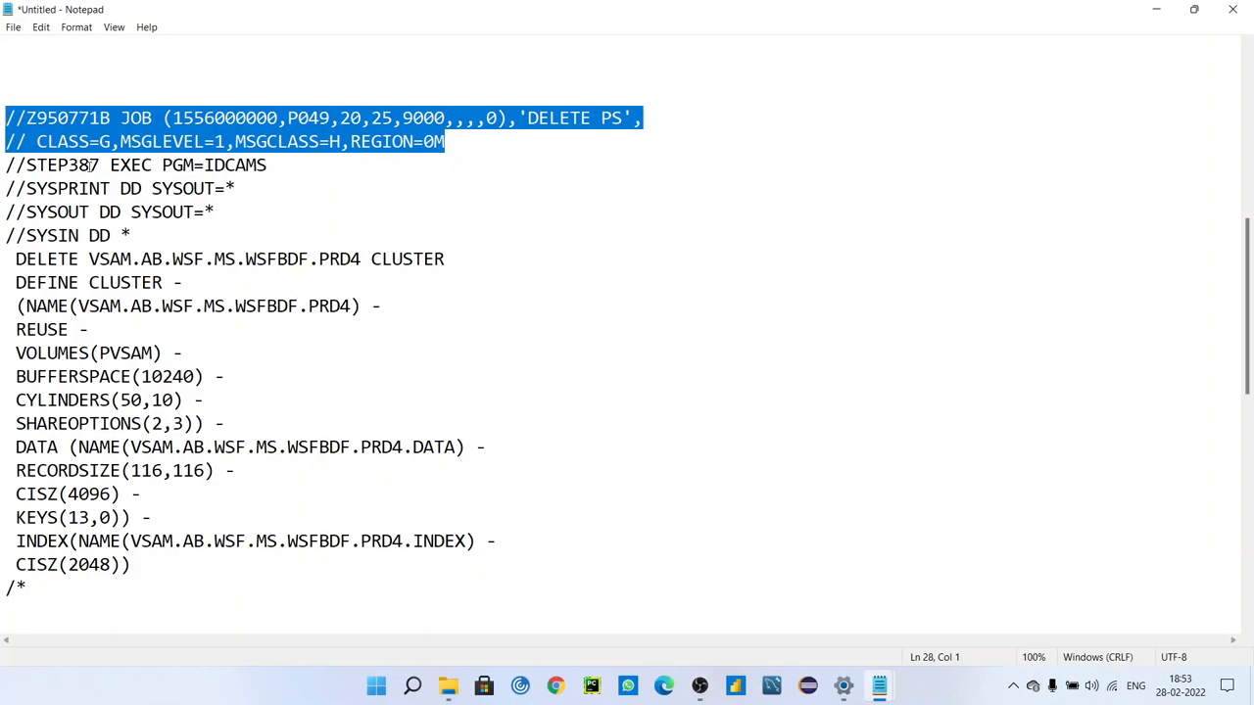
{"action": "double_click", "coordinate": [90, 164]}
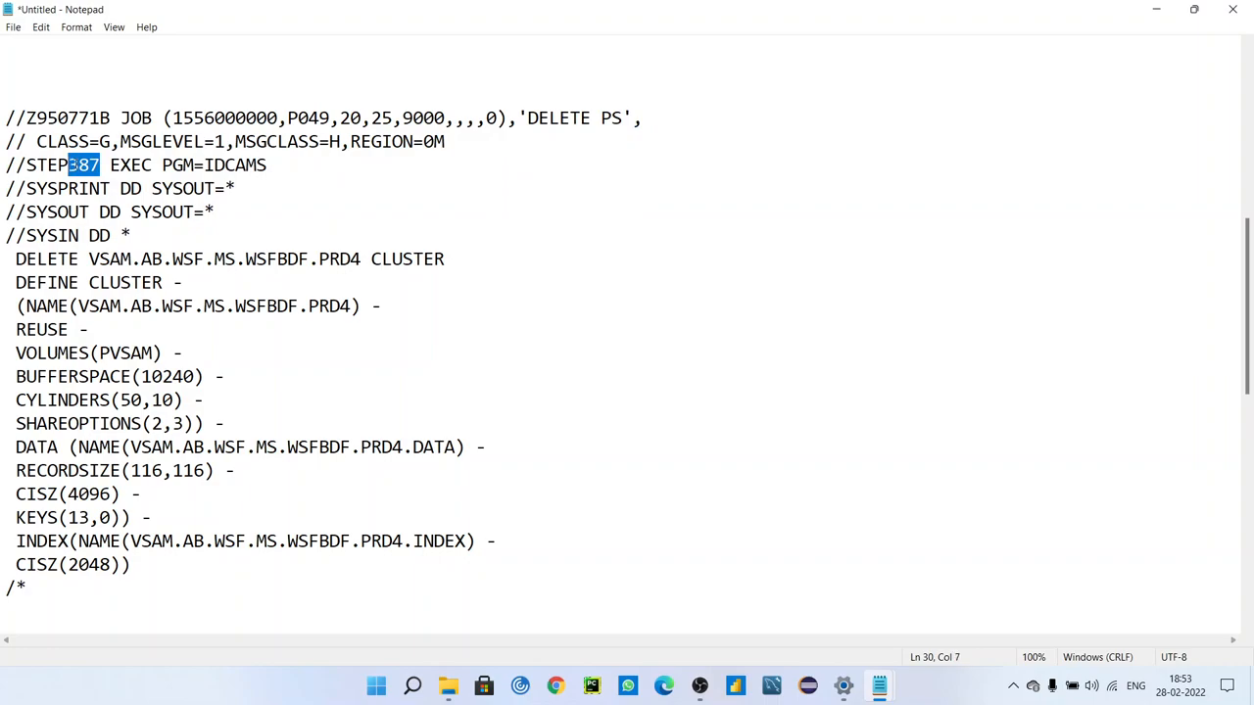
{"action": "type", "text": "#01"}
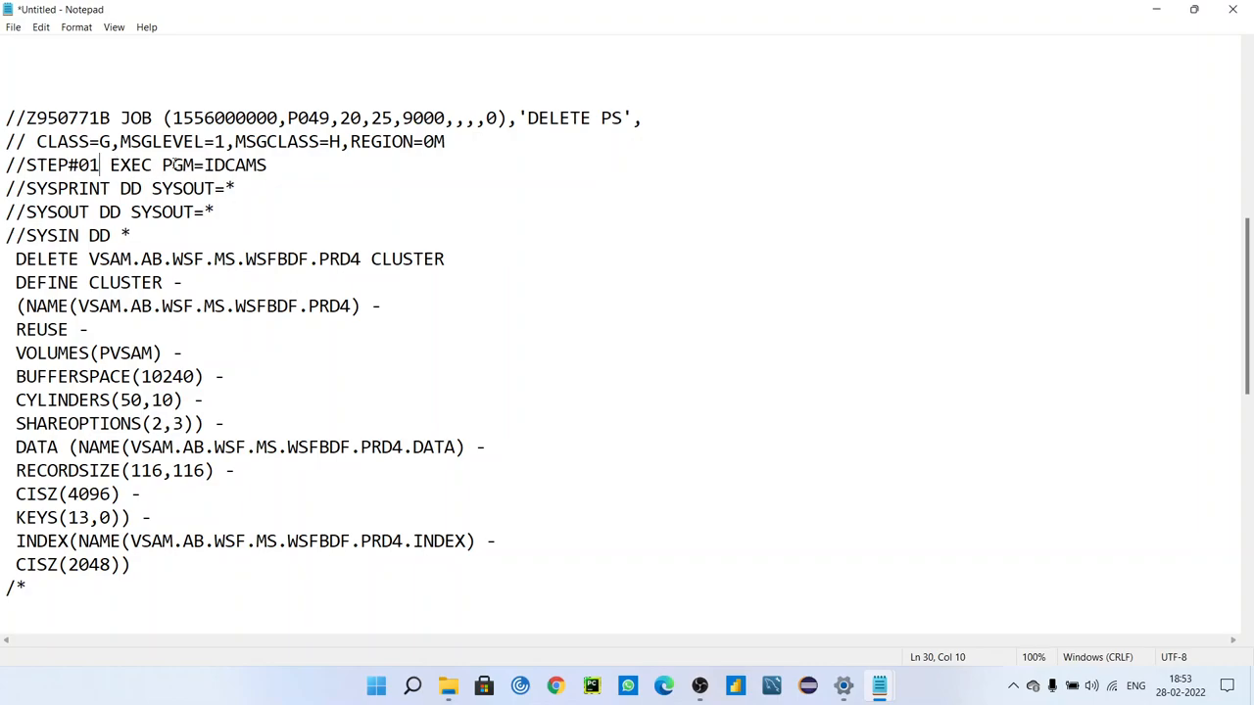
{"action": "double_click", "coordinate": [235, 164]}
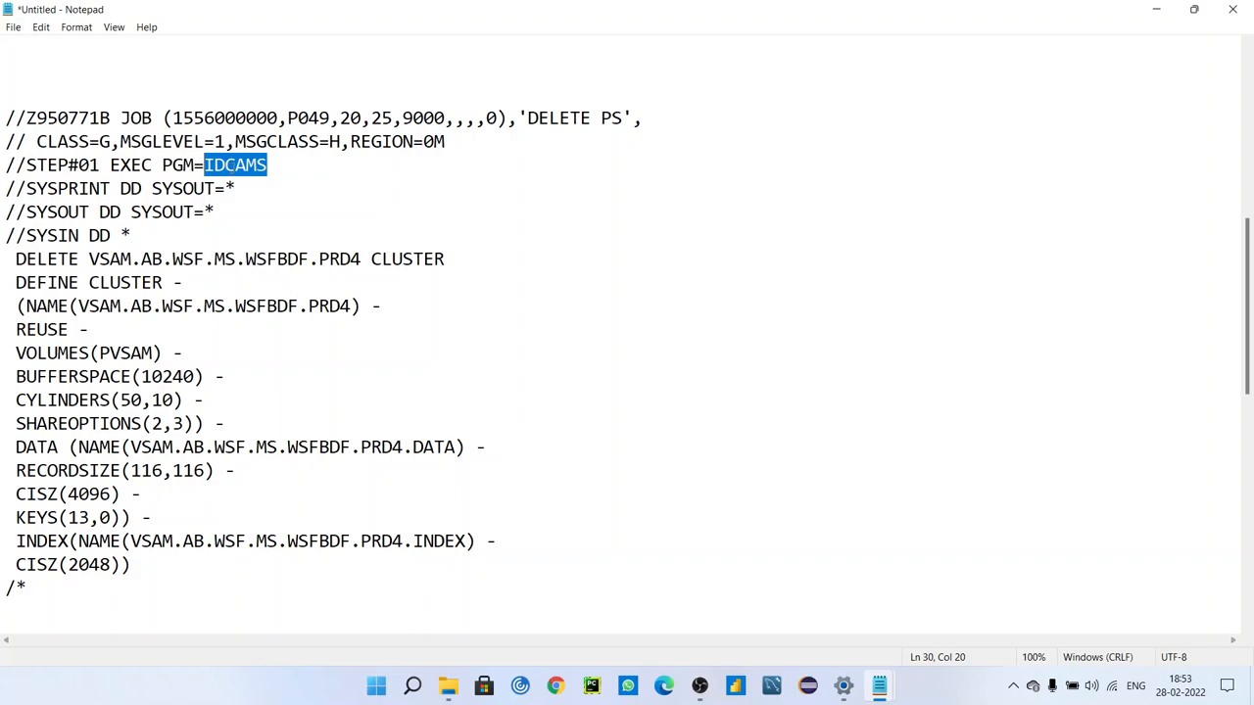
{"action": "mouse_move", "coordinate": [260, 174]}
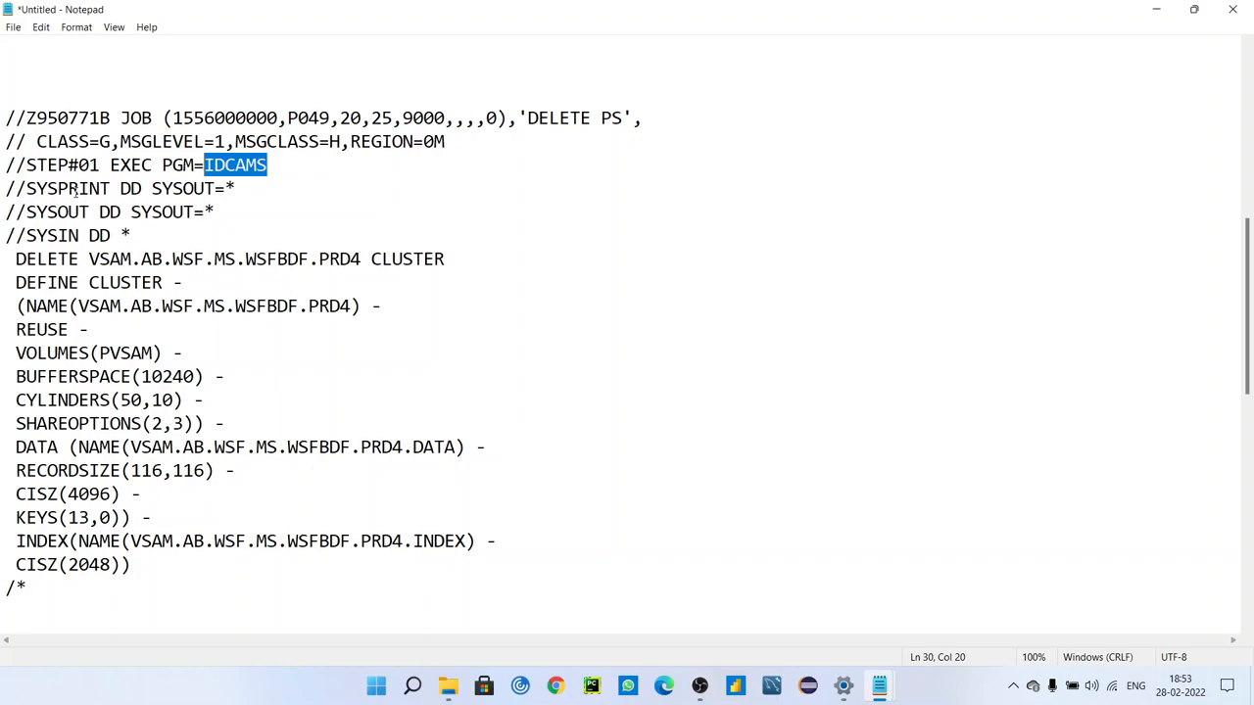
{"action": "left_click", "coordinate": [282, 164]}
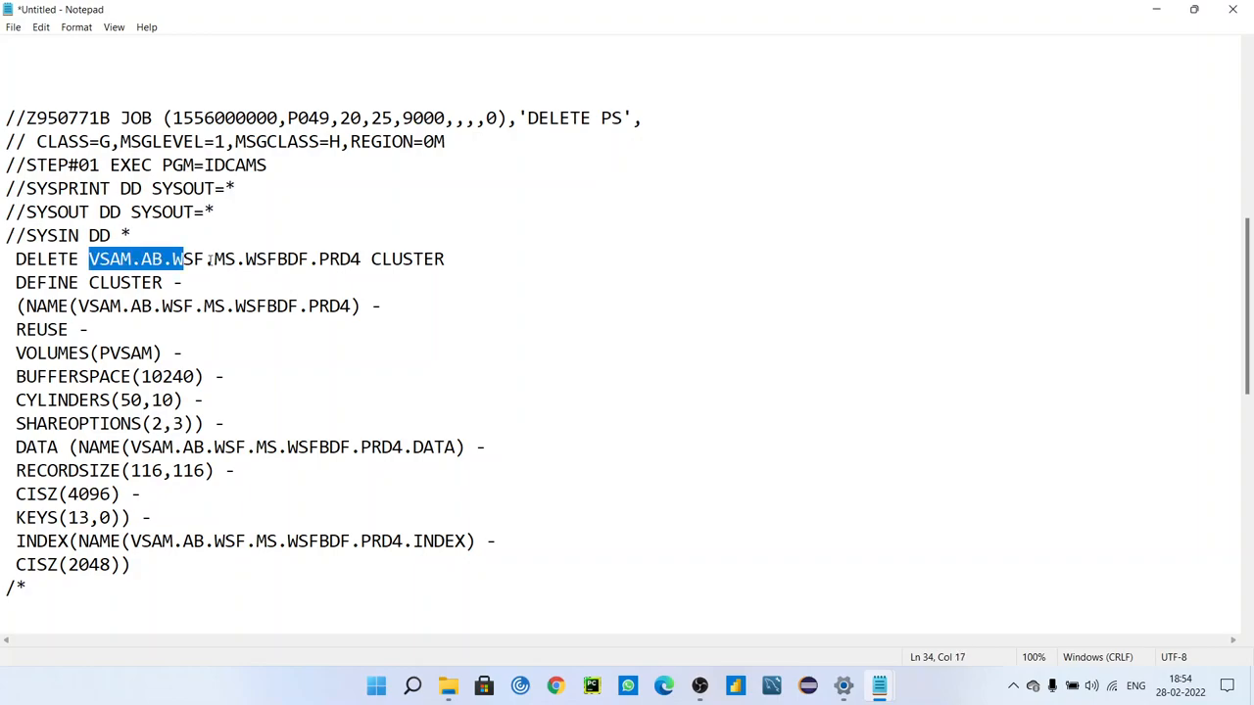
{"action": "left_click_drag", "start_coordinate": [181, 259], "coordinate": [359, 259]}
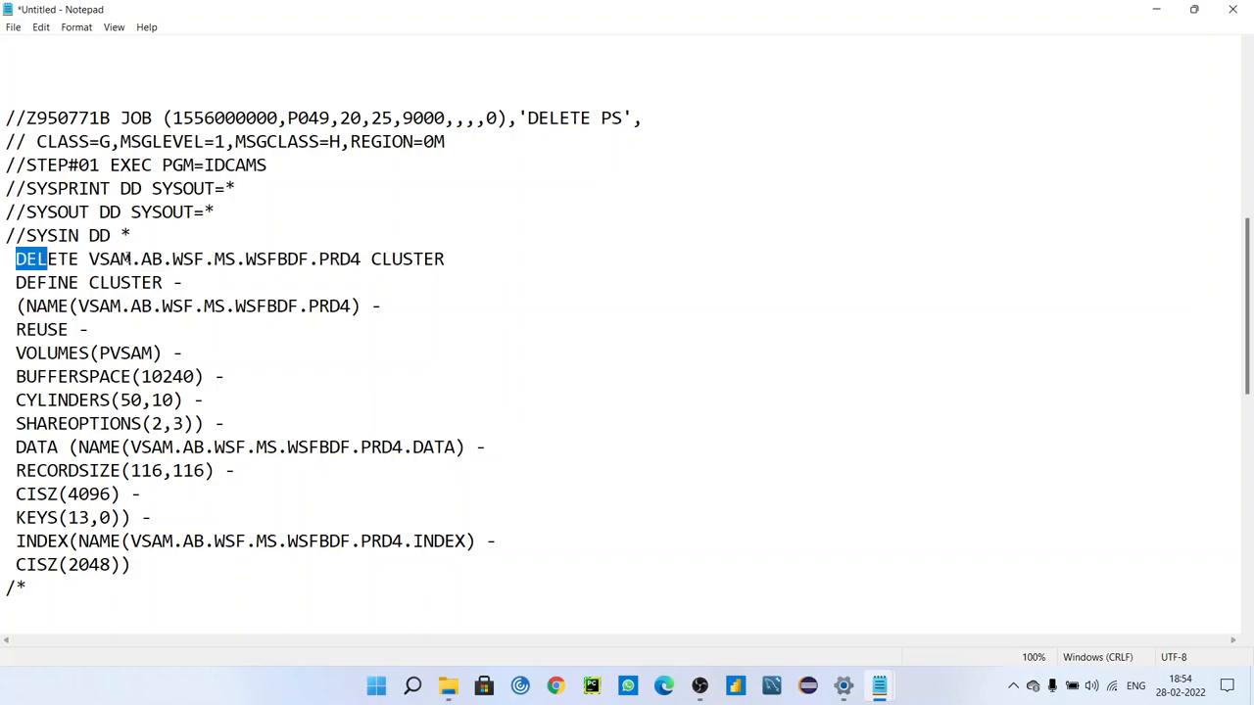
{"action": "left_click_drag", "start_coordinate": [30, 258], "coordinate": [179, 282]}
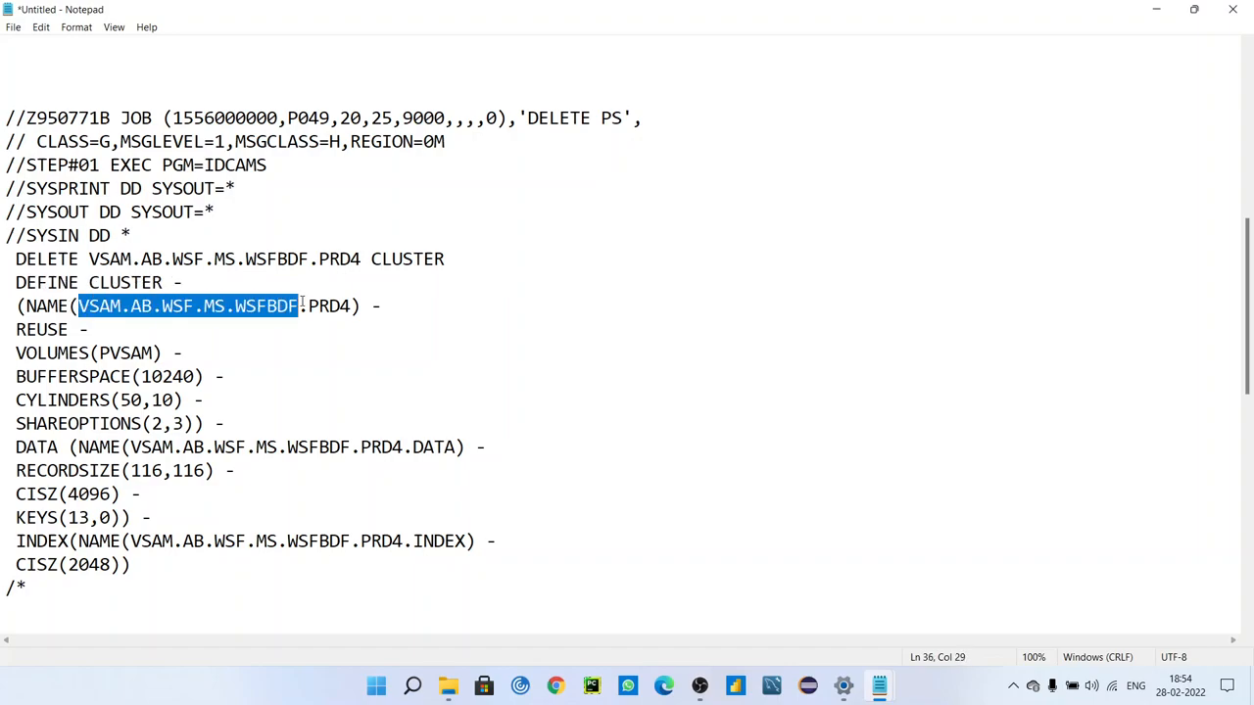
{"action": "left_click_drag", "start_coordinate": [299, 306], "coordinate": [341, 305]}
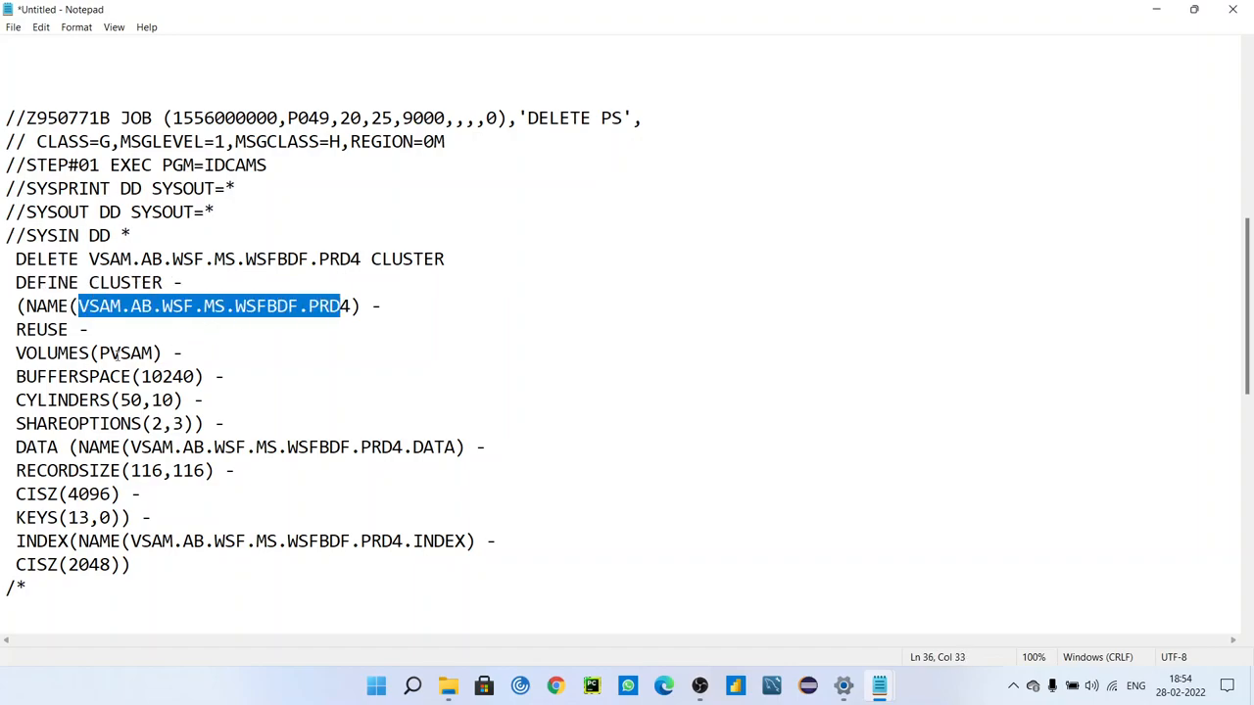
{"action": "double_click", "coordinate": [41, 329]}
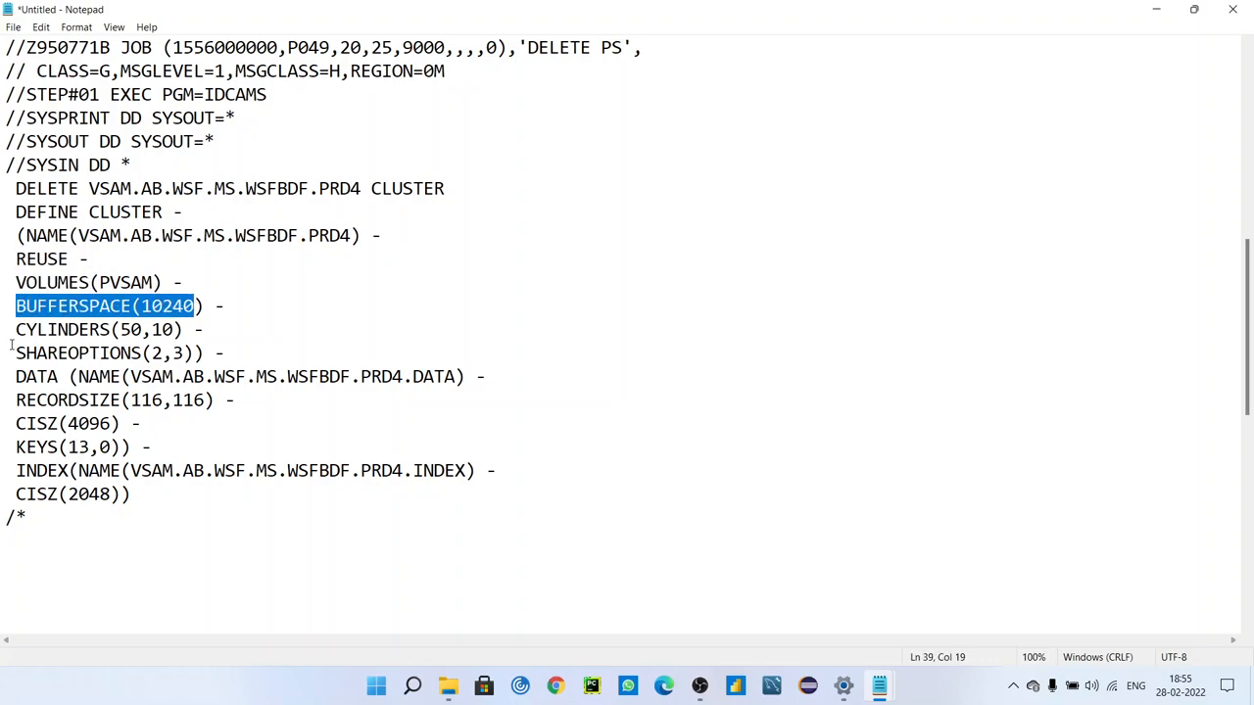
{"action": "left_click", "coordinate": [93, 329]}
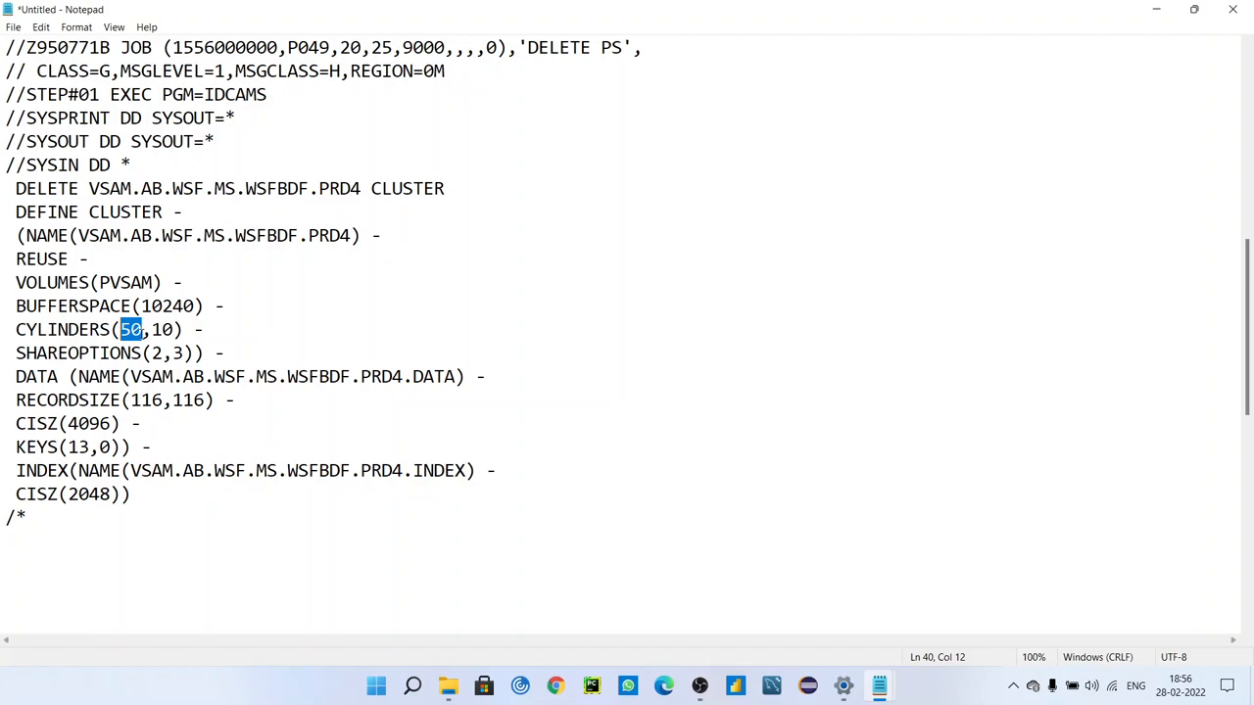
{"action": "mouse_move", "coordinate": [243, 312]}
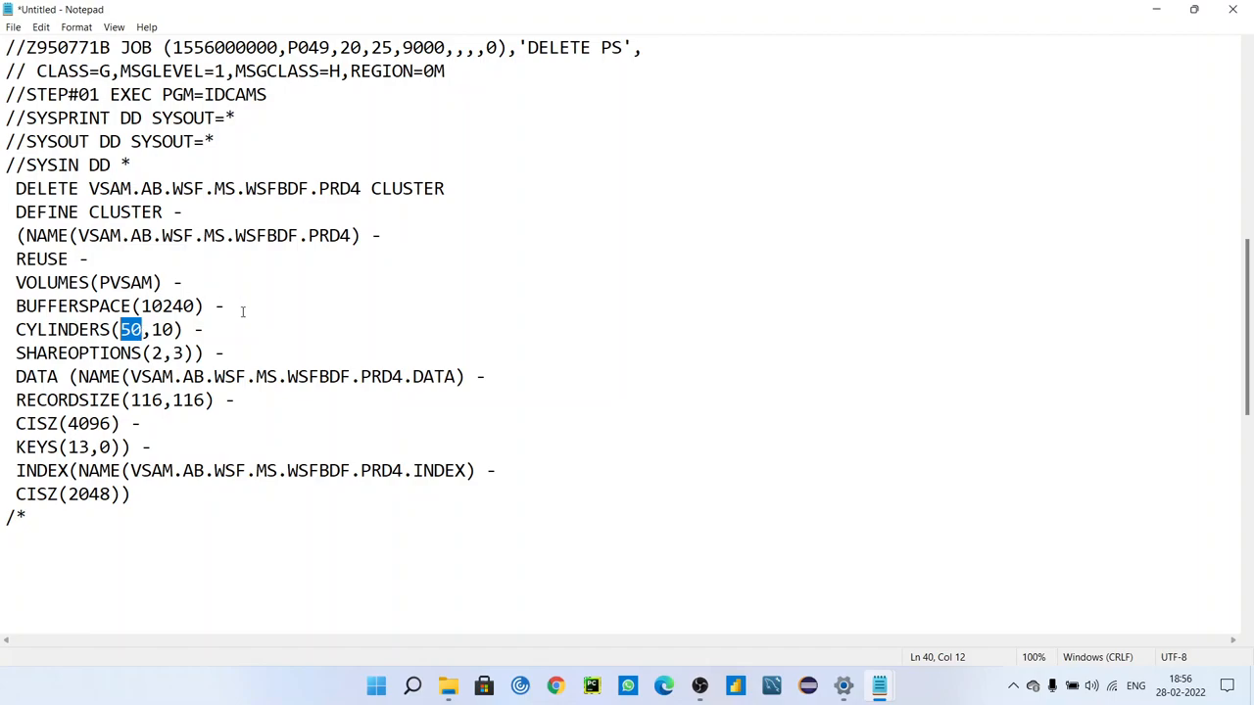
{"action": "mouse_move", "coordinate": [115, 330]}
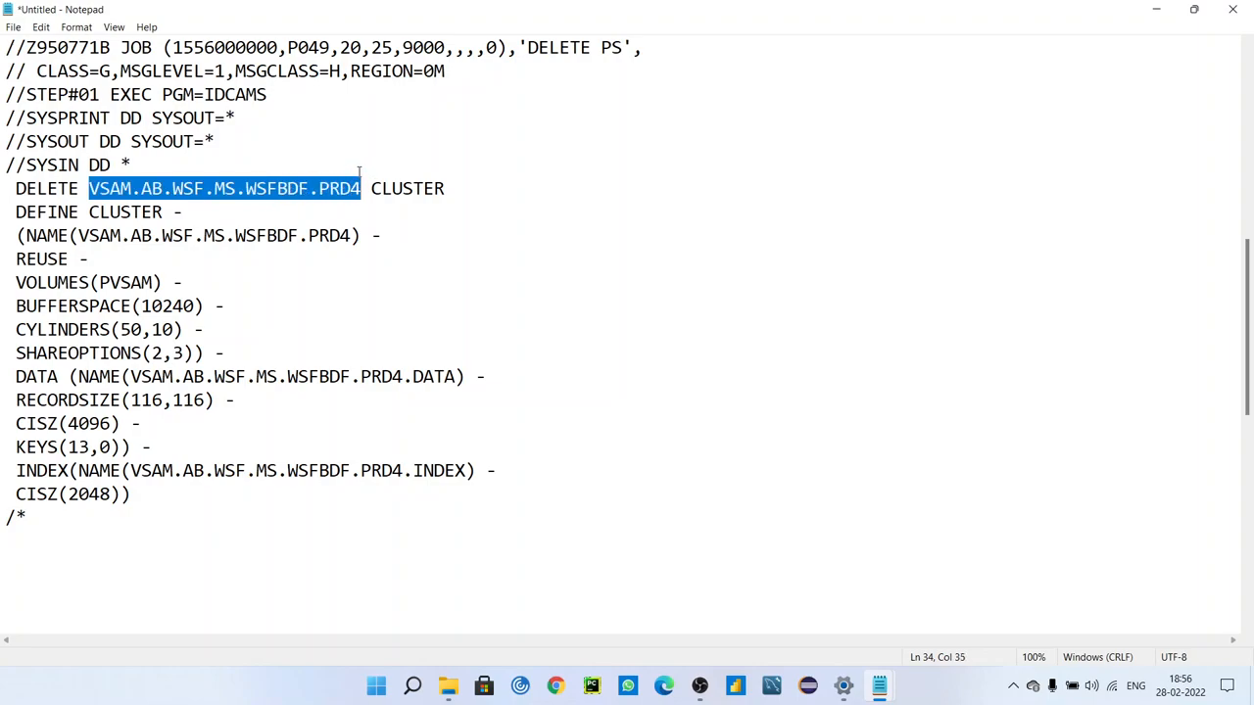
Add VSAM.AB.WSF.MS.WSFBDF.PRD4 and VSAM.AB.WSF.MS.WSFBDF.PRD4.DATA on separate lines below /*
{"action": "left_click", "coordinate": [41, 546]}
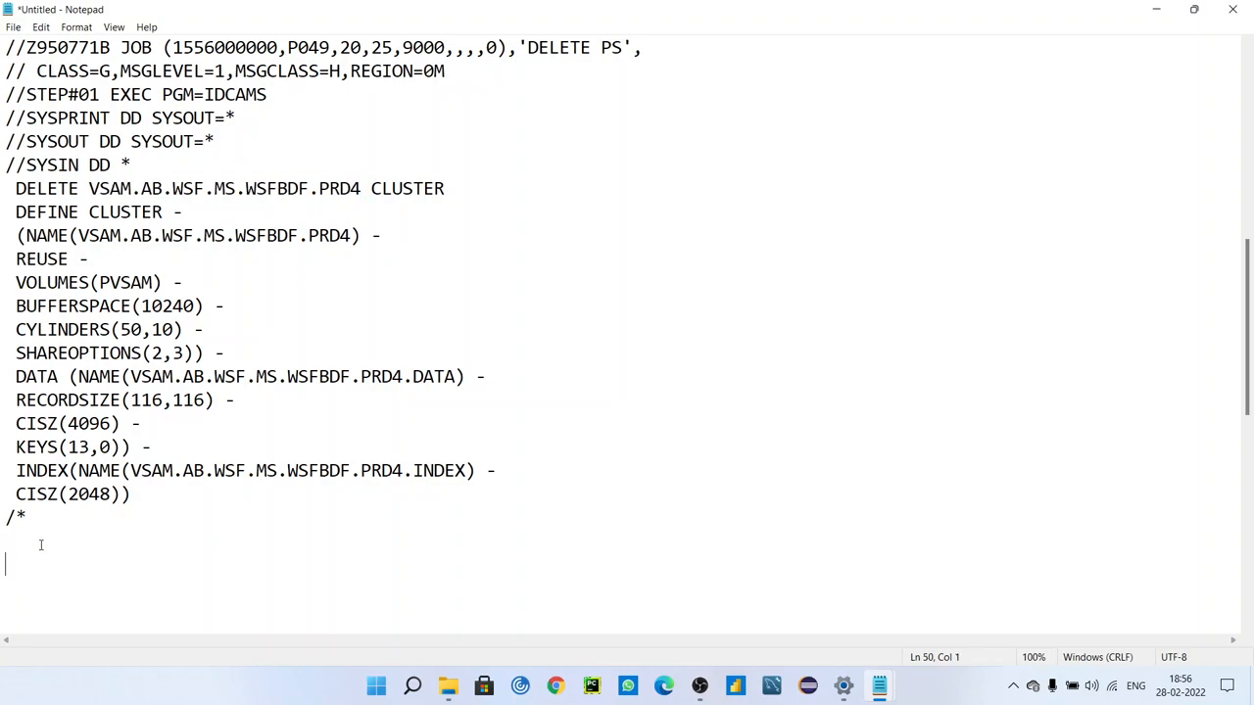
{"action": "type", "text": "VSAM.AB.WSF.MS.WSFBDF.PRD4"}
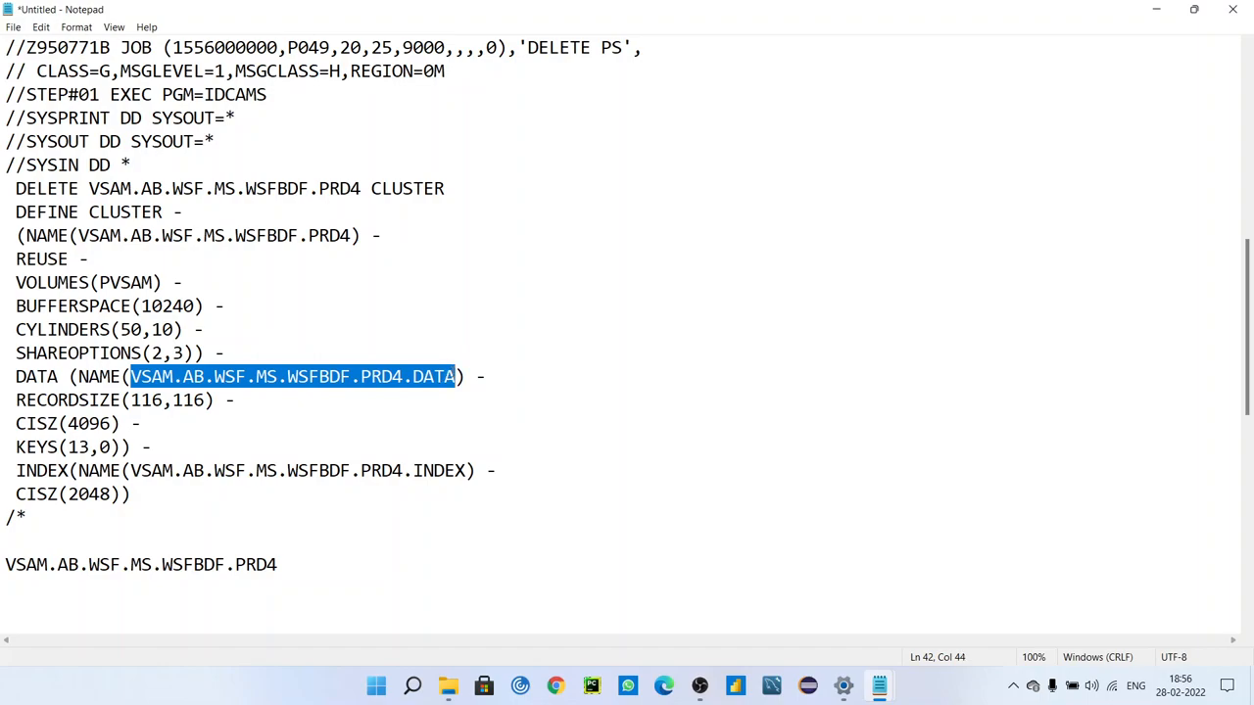
{"action": "left_click", "coordinate": [8, 580]}
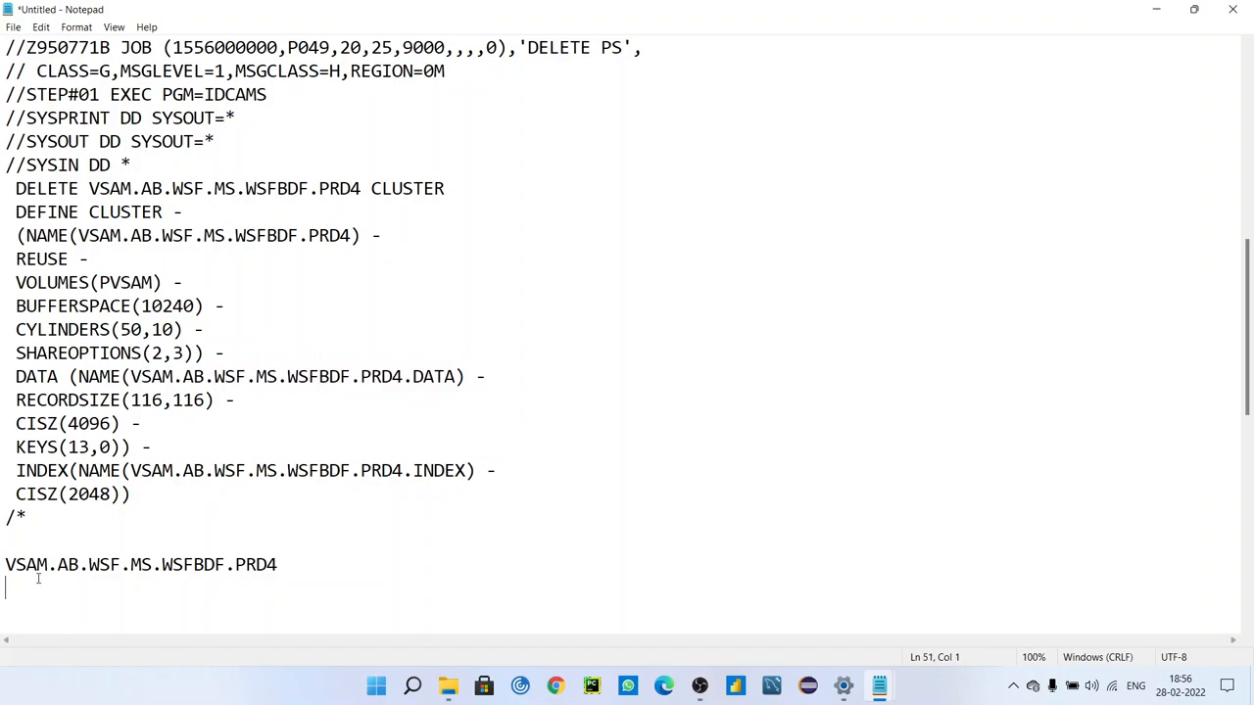
{"action": "type", "text": "VSAM.AB.WSF.MS.WSFBDF.PRD4.DATA"}
{"action": "type", "text": "VSAM.AB.WSF.MS.WSFBDF.PRD4.INDEX"}
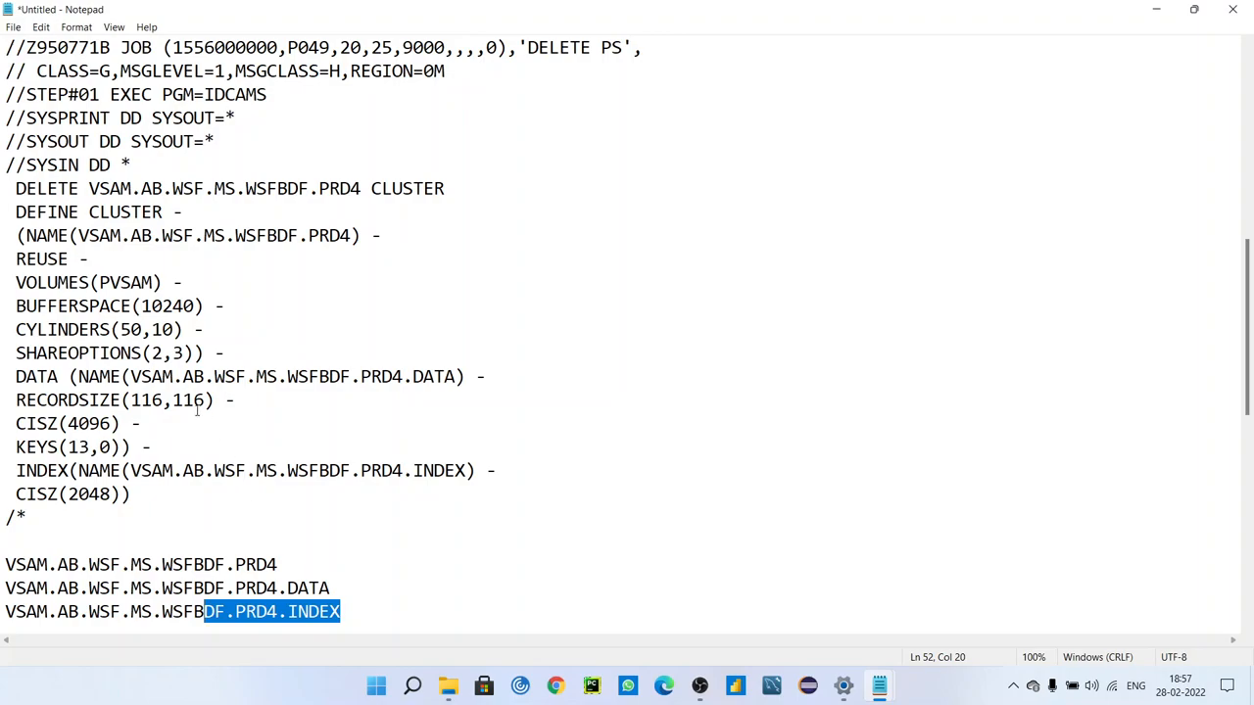
{"action": "left_click", "coordinate": [74, 376]}
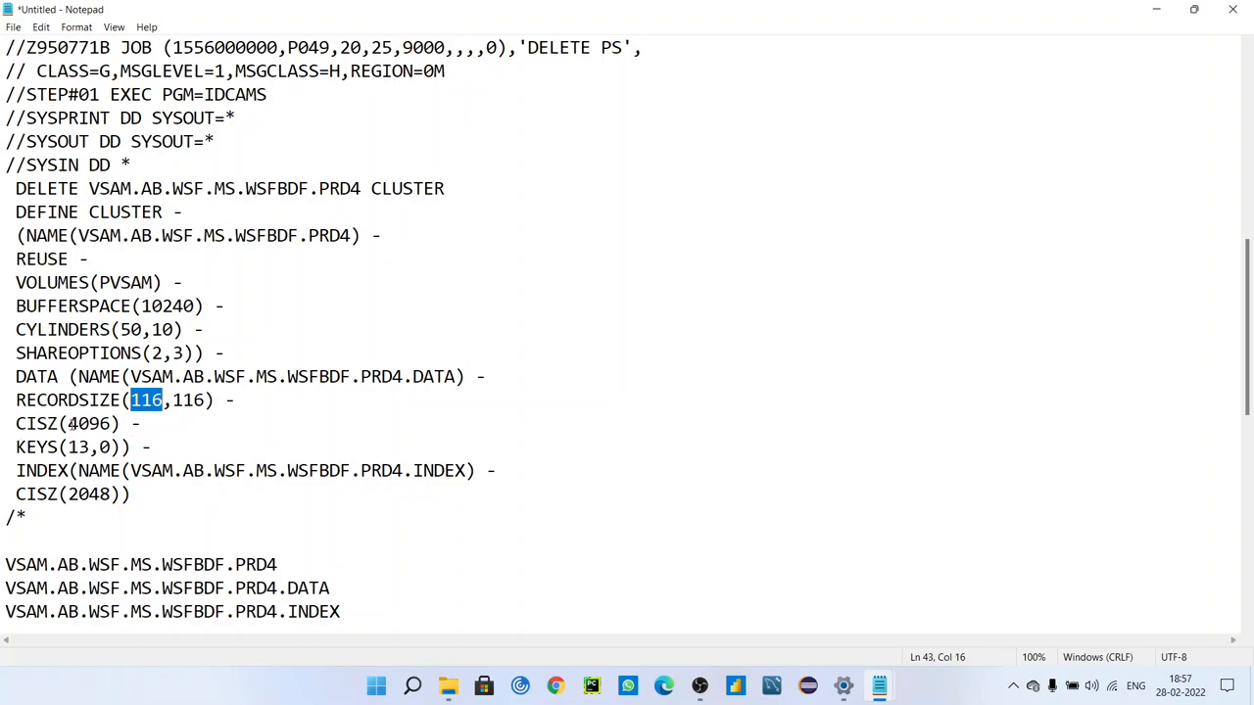
{"action": "double_click", "coordinate": [89, 423]}
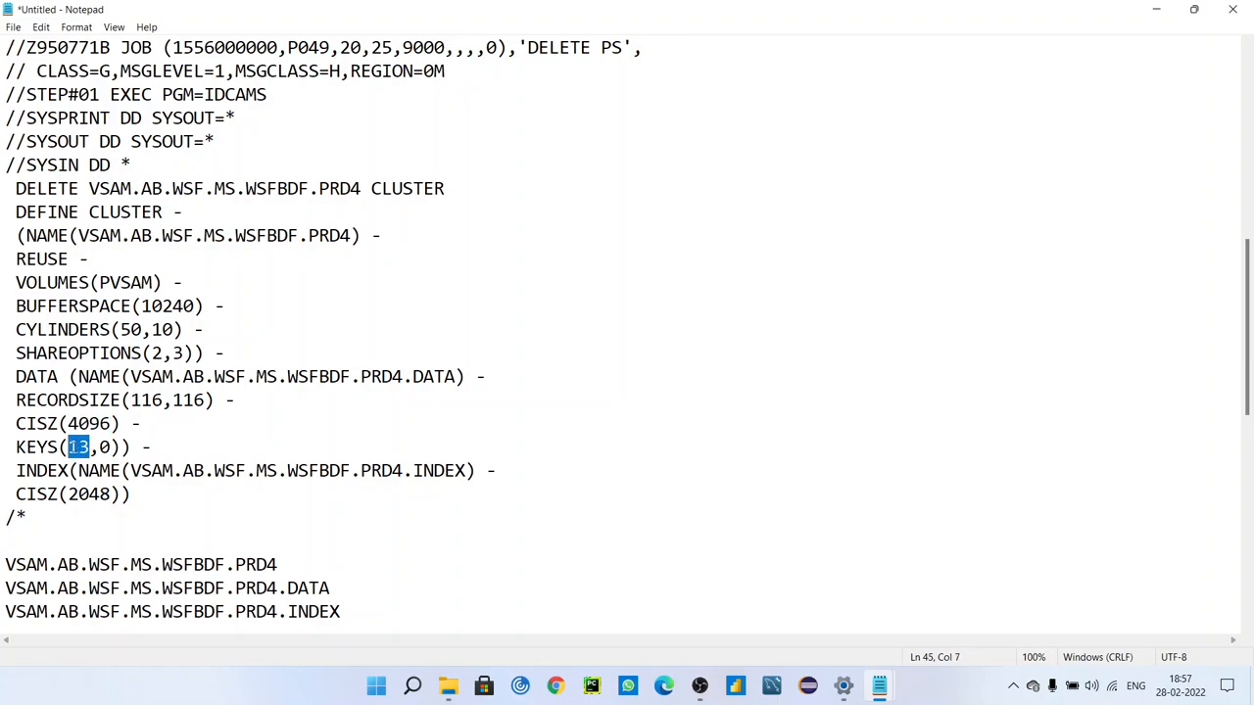
{"action": "mouse_move", "coordinate": [316, 660]}
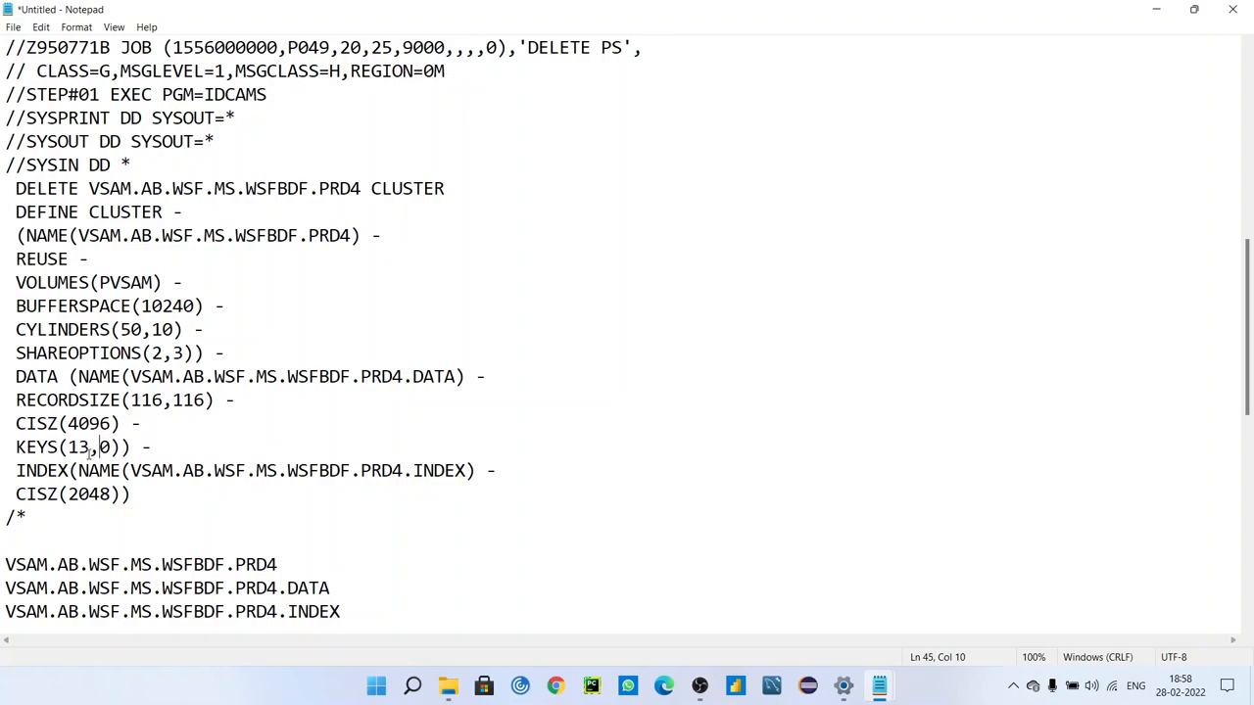
{"action": "double_click", "coordinate": [77, 447]}
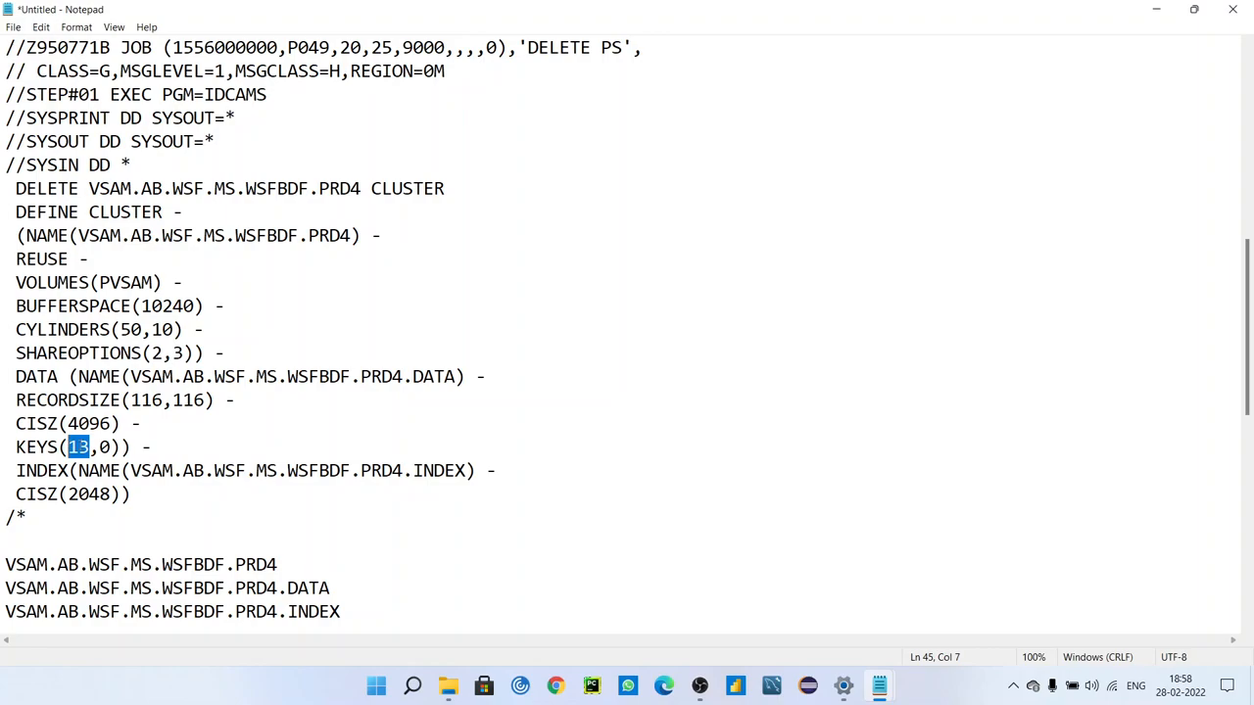
{"action": "mouse_move", "coordinate": [657, 284]}
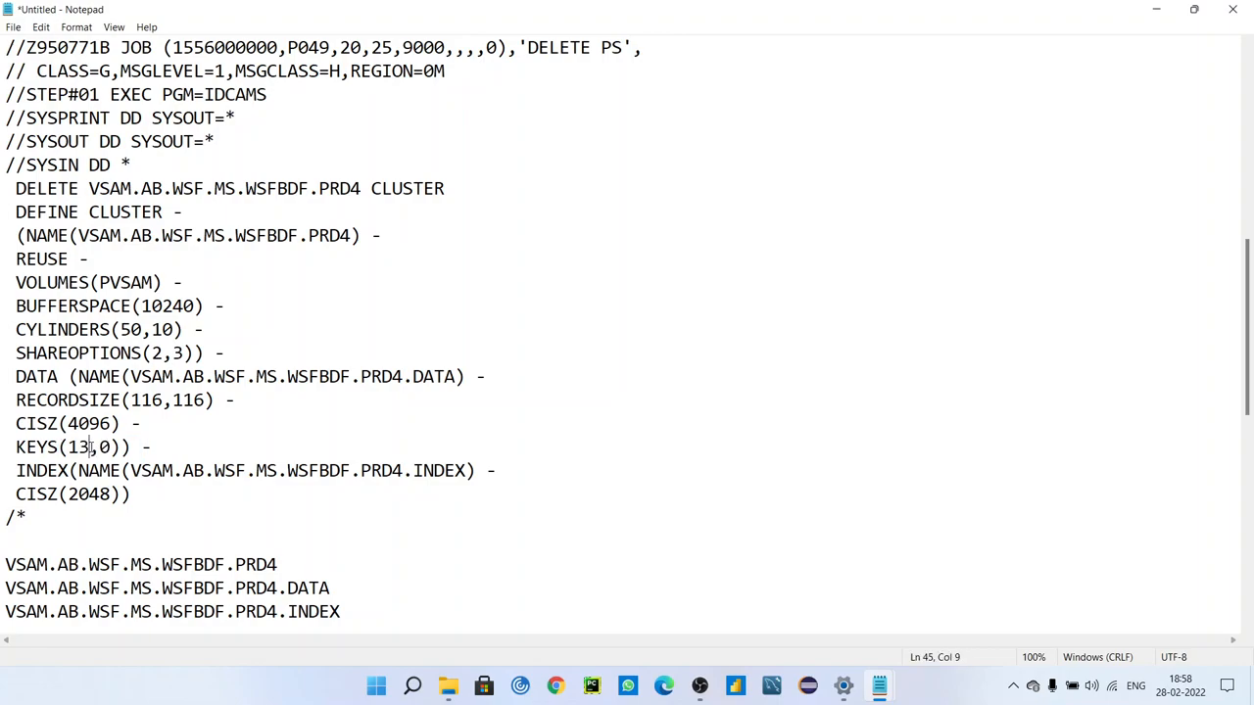
{"action": "left_click_drag", "start_coordinate": [59, 446], "coordinate": [140, 446]}
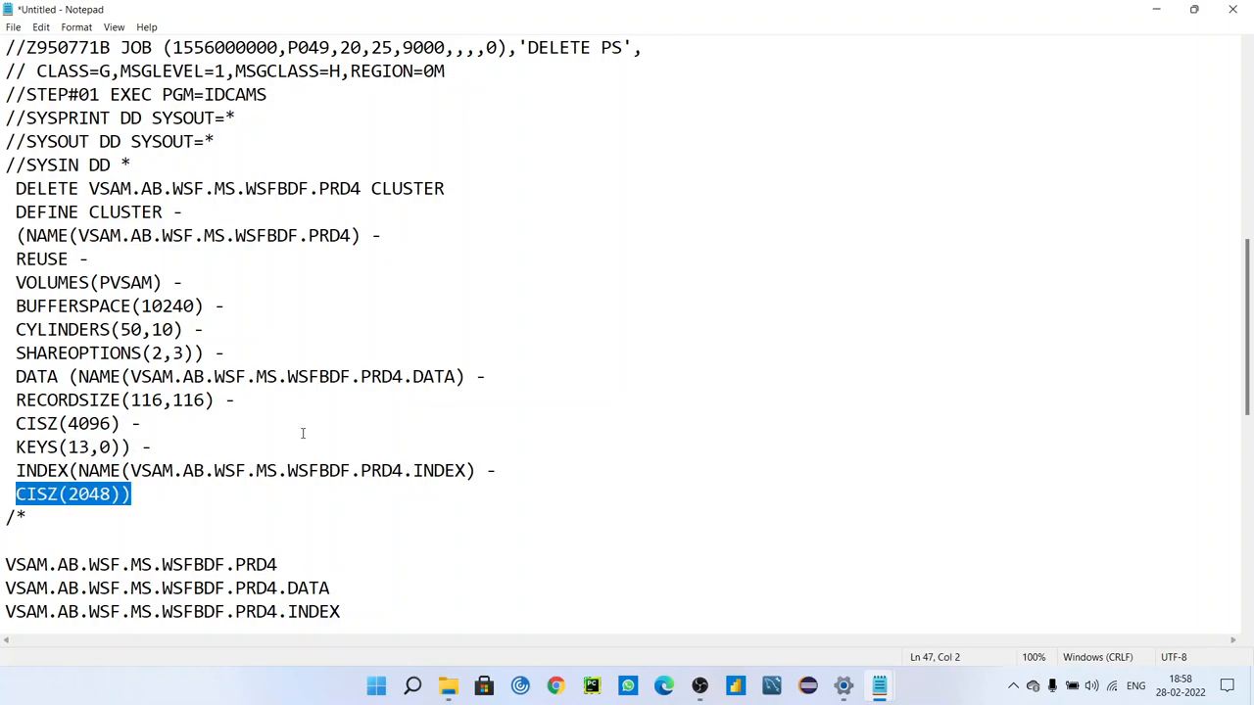
{"action": "mouse_move", "coordinate": [463, 510]}
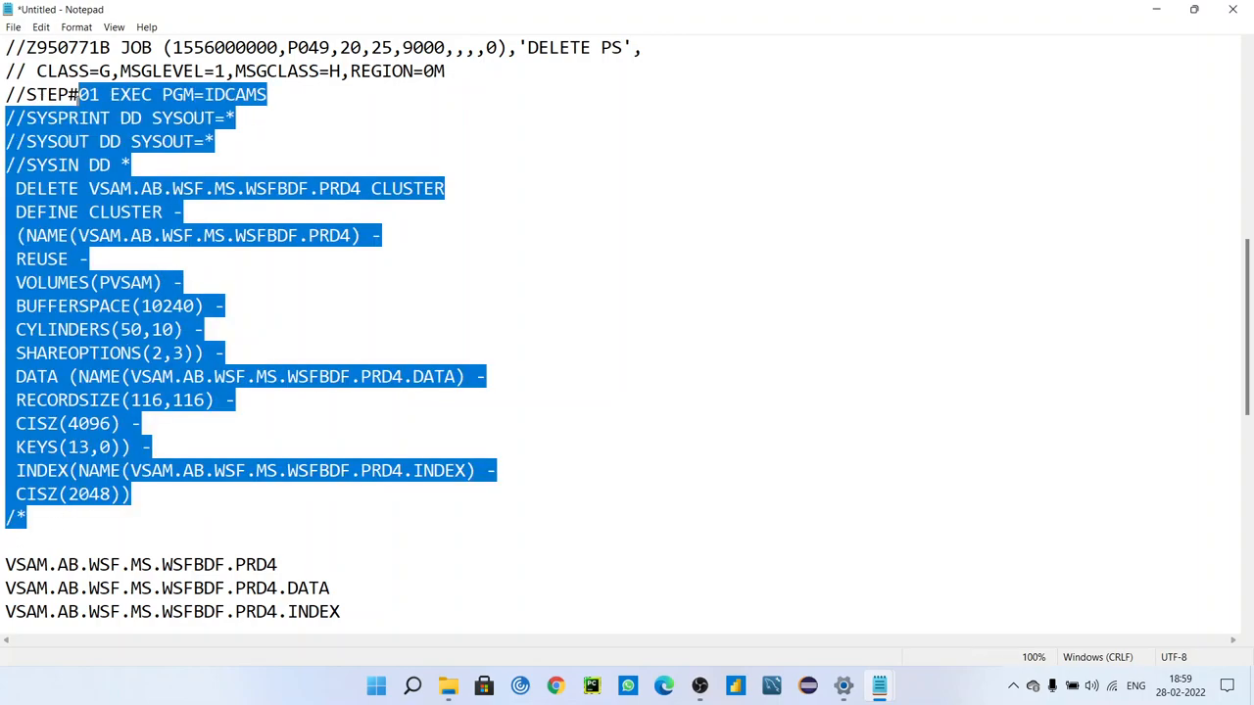
{"action": "scroll", "scroll_direction": "down", "scroll_amount": 3}
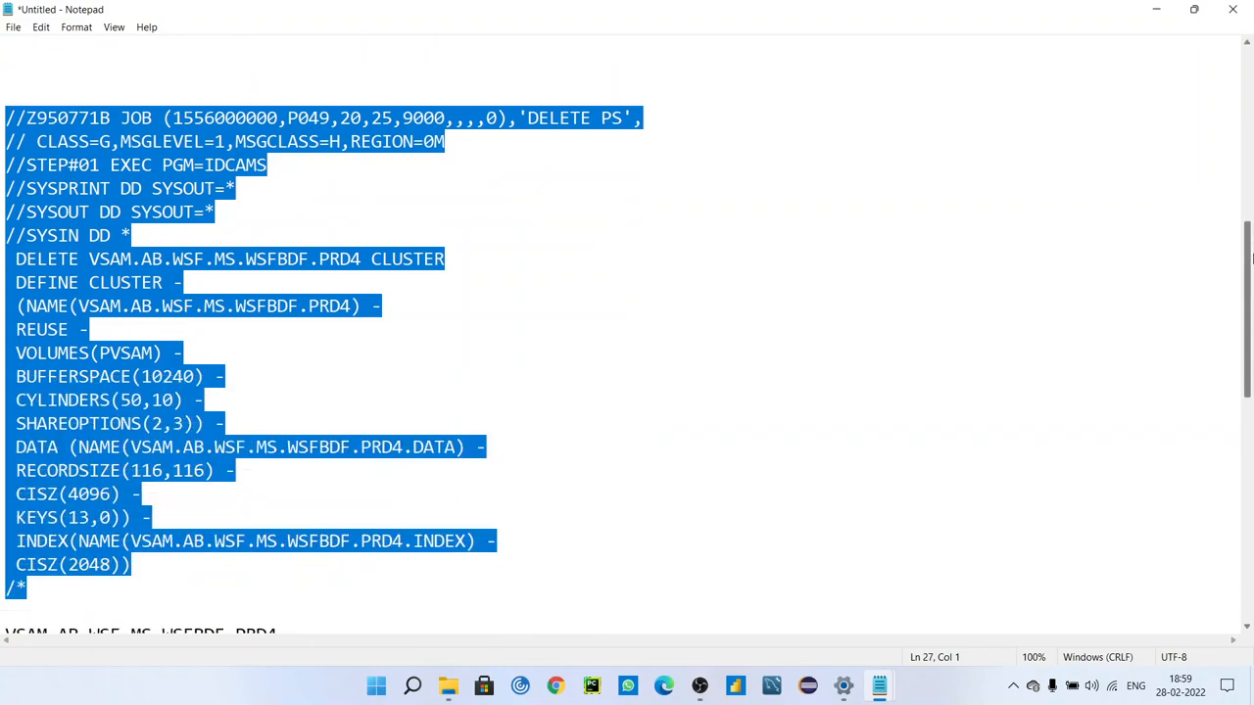
{"action": "scroll", "scroll_direction": "down", "scroll_amount": 3}
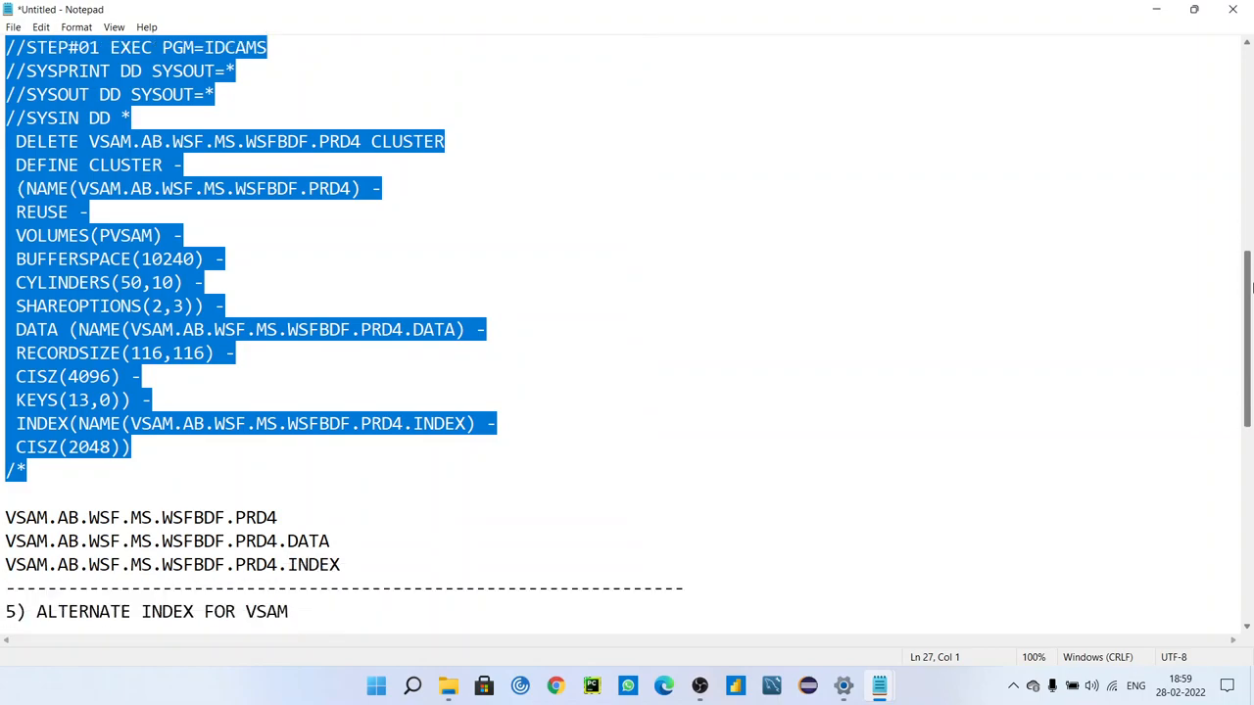